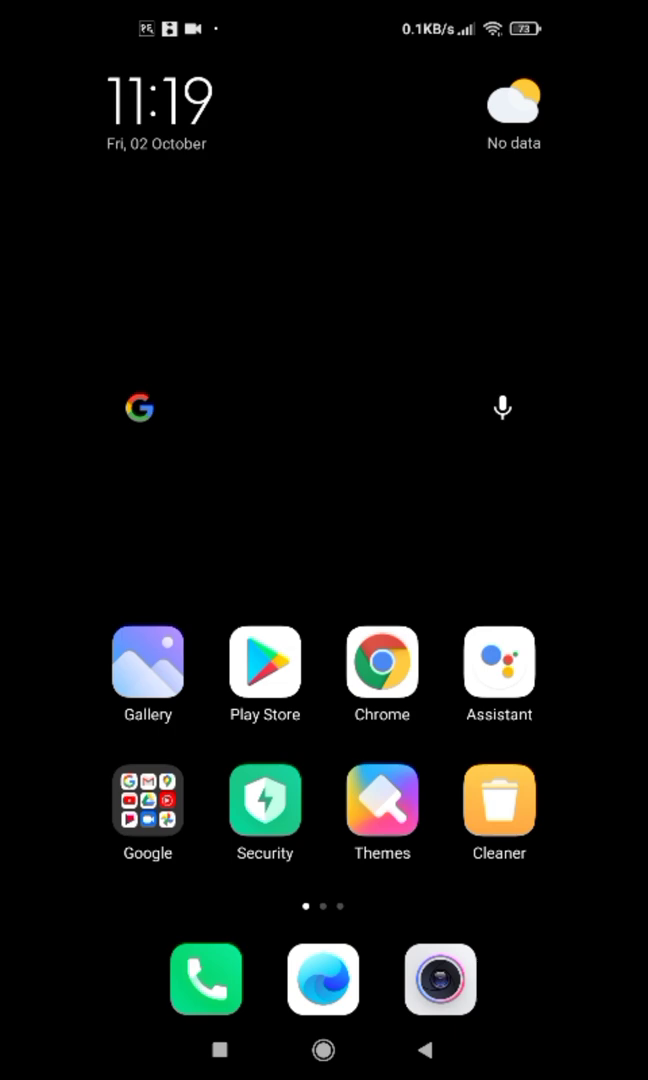
Launch Chrome and run a Google search for 'craig bot discord'
left_click(380, 660)
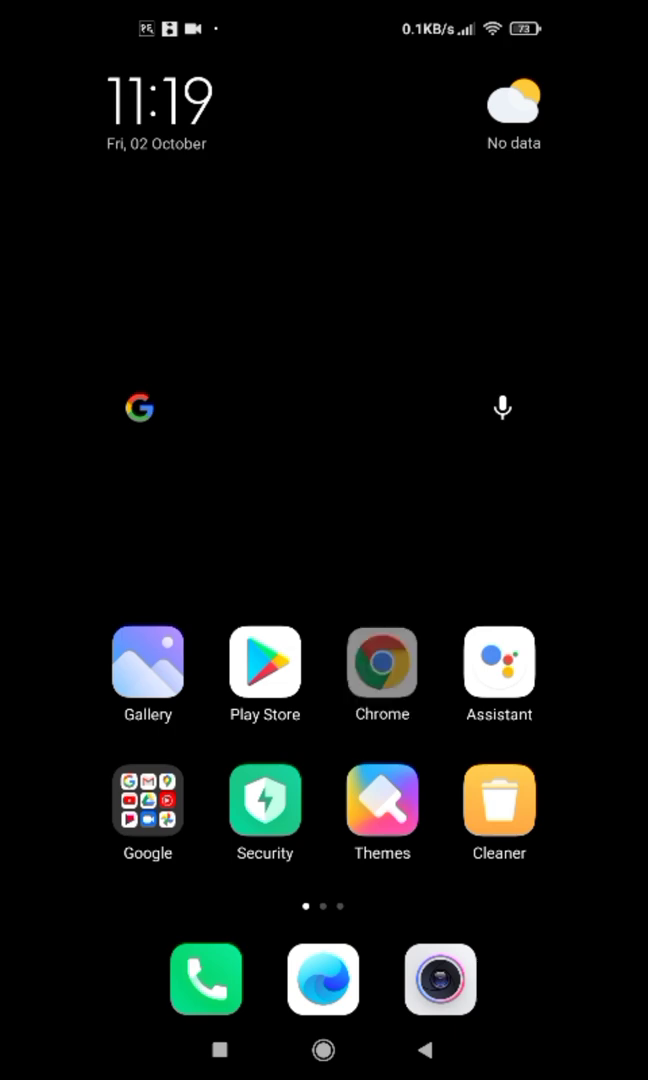
left_click(138, 407)
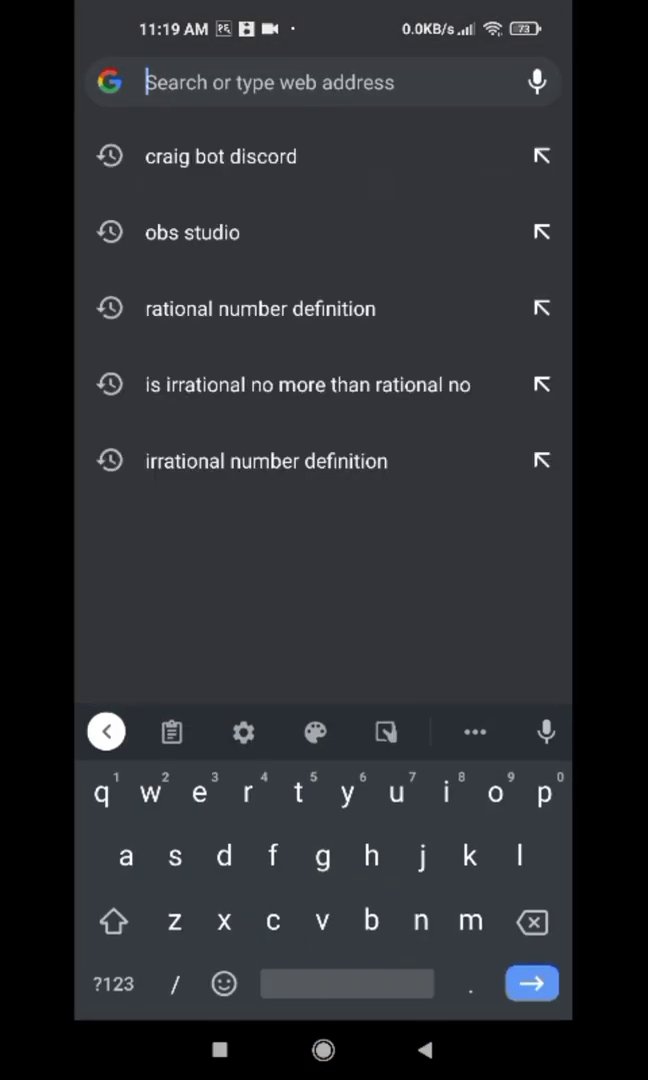
type("crag bot discord")
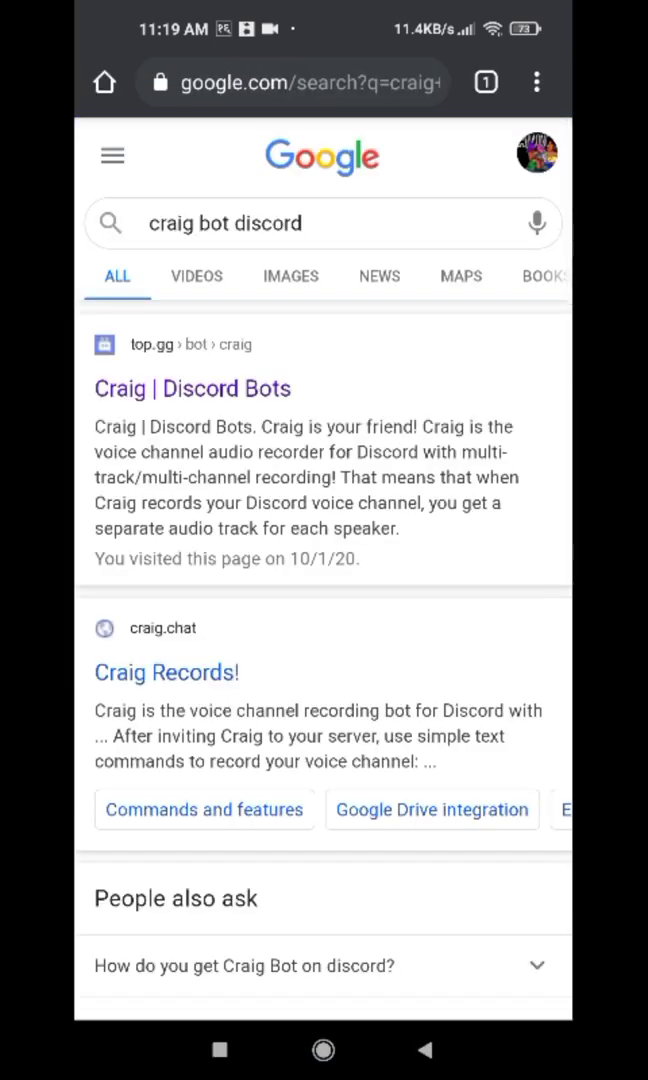
Open Craig's top.gg listing, start its server invite, and return to the home screen
left_click(192, 388)
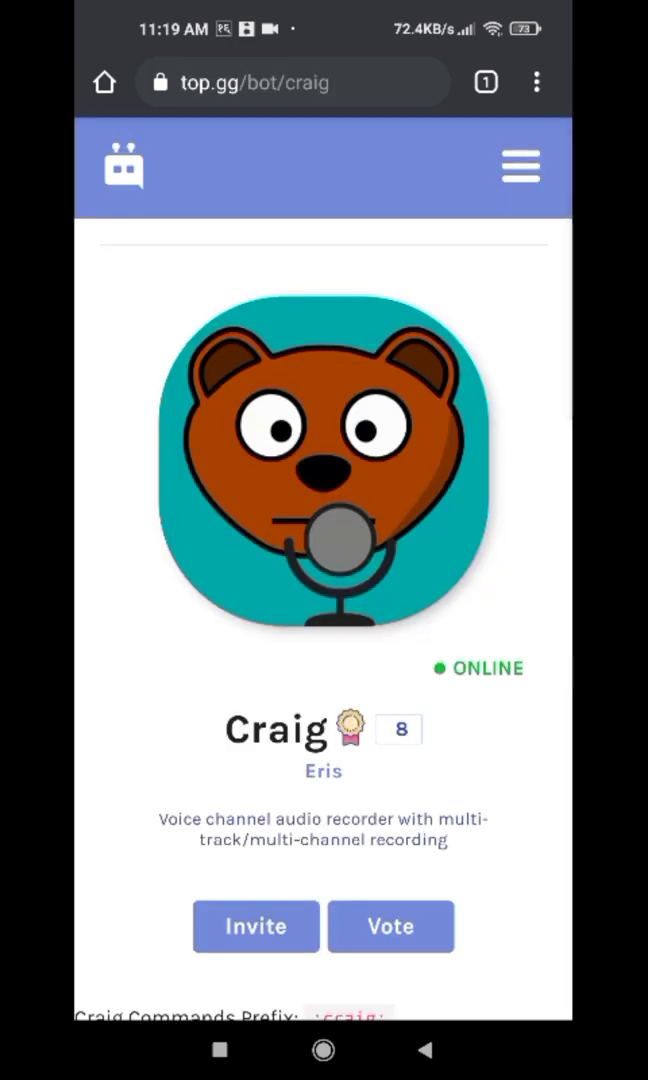
left_click(256, 926)
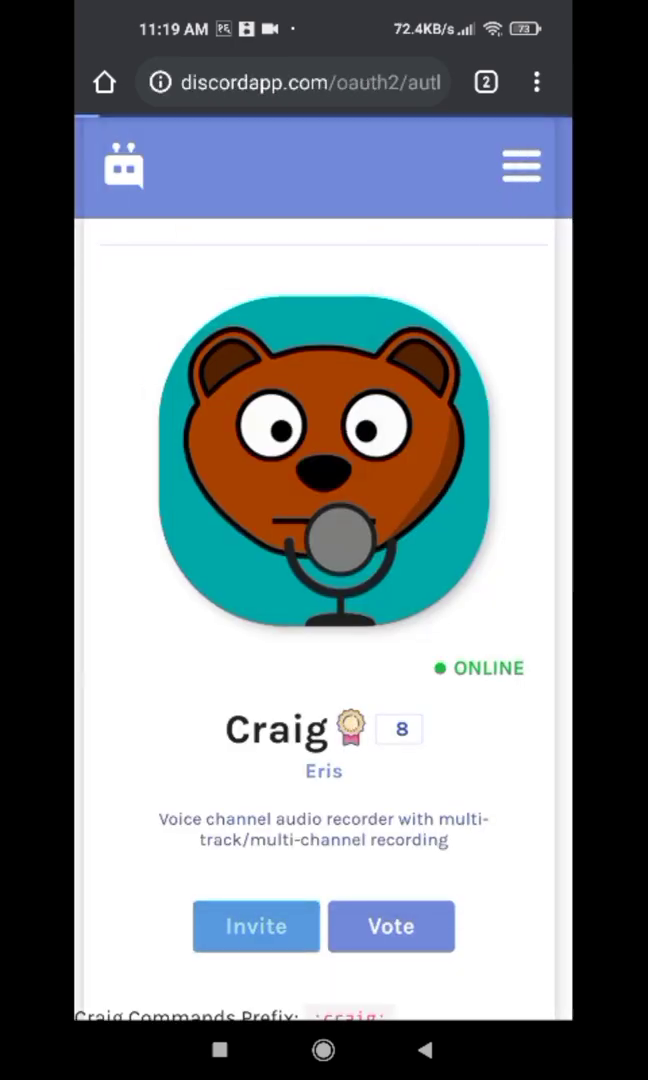
left_click(256, 926)
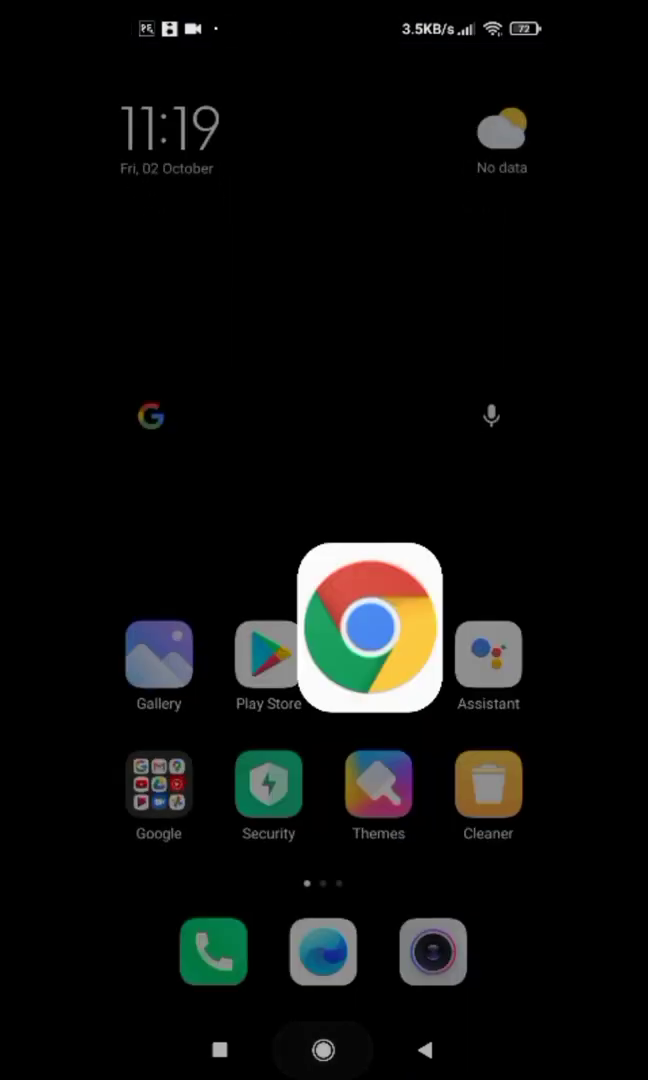
scroll("left", 3)
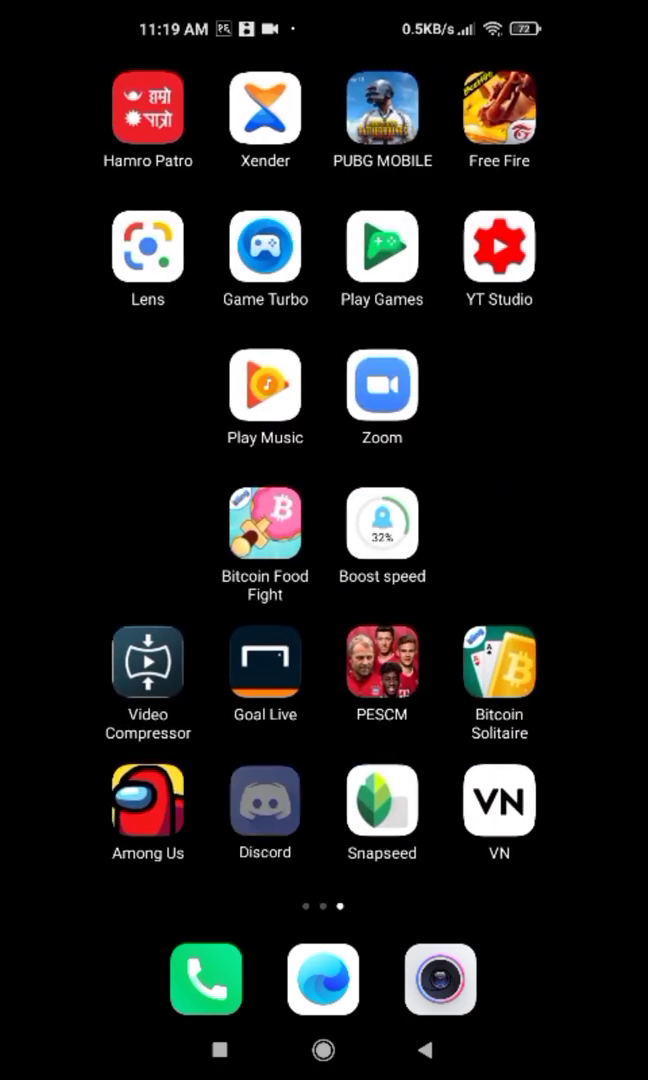
left_click(264, 800)
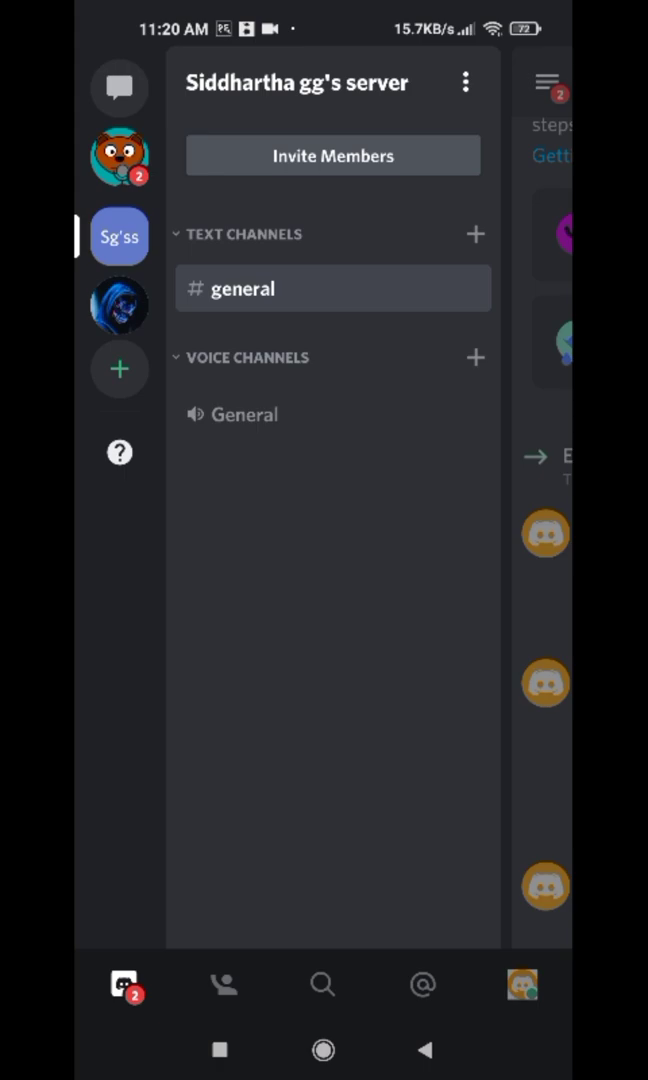
left_click(463, 82)
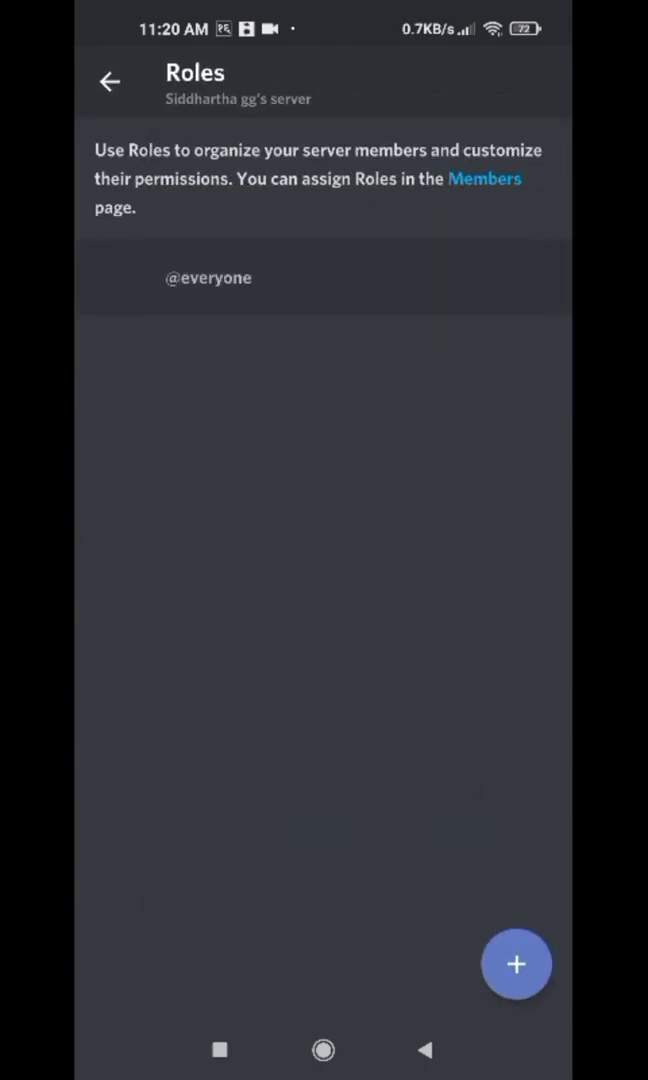
left_click(208, 278)
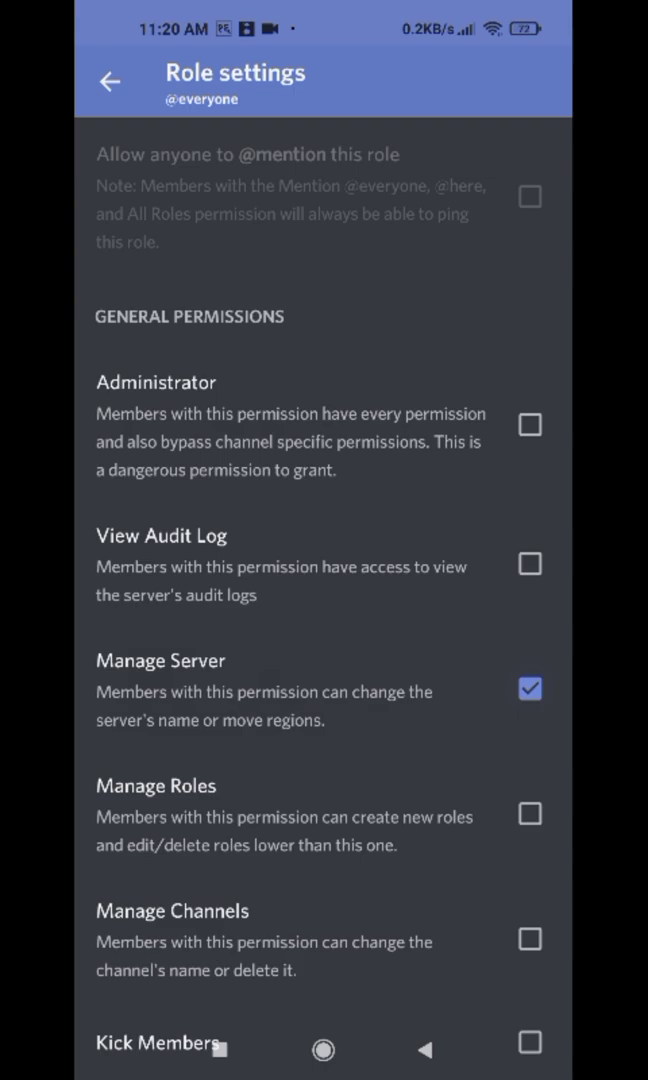
left_click(530, 688)
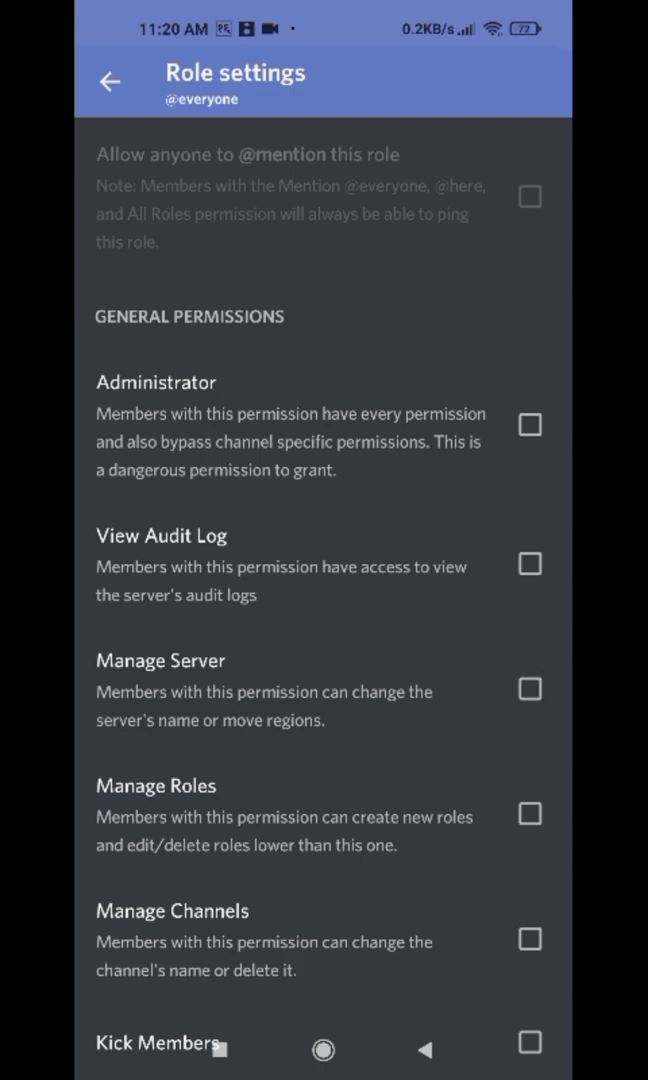
left_click(529, 688)
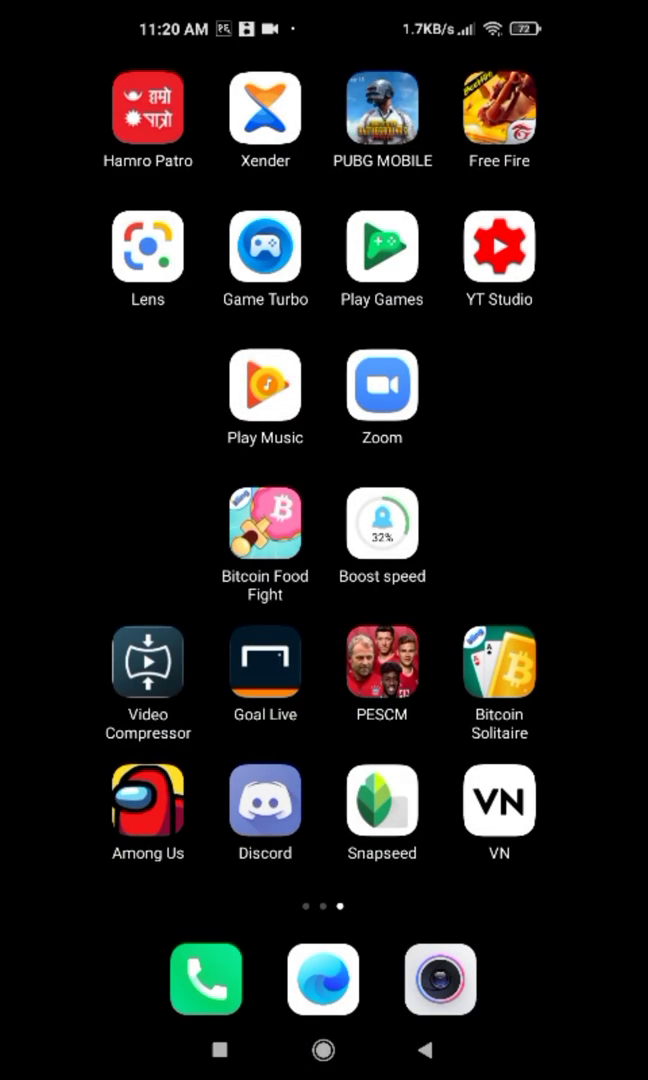
Select Siddhartha gg's server on the OAuth page and authorize Craig
left_click(264, 804)
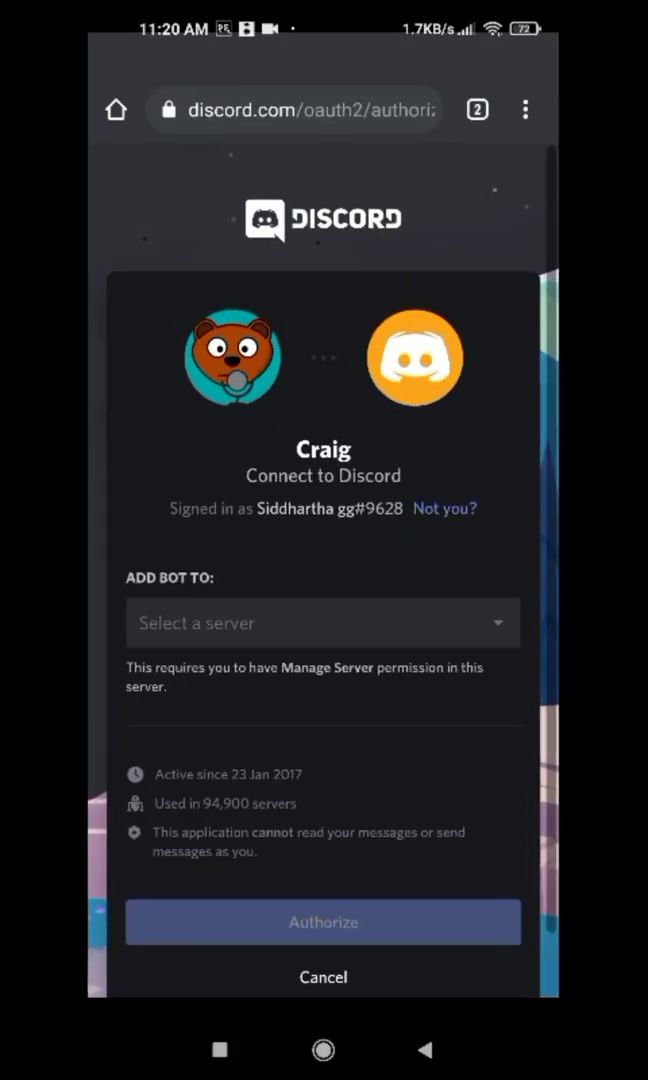
left_click(324, 622)
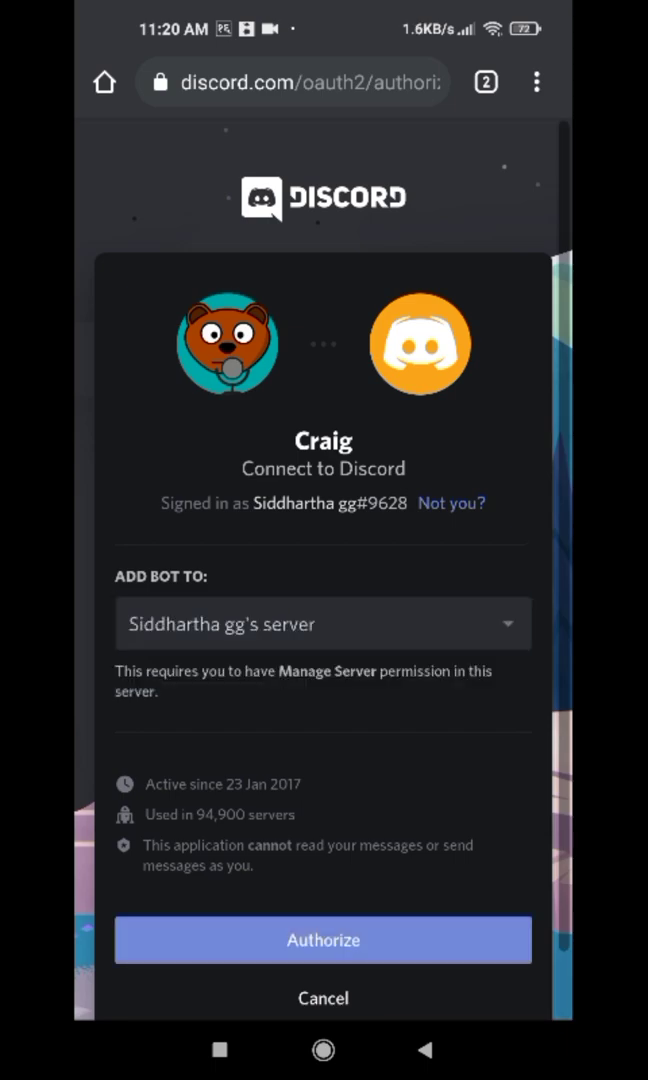
left_click(324, 940)
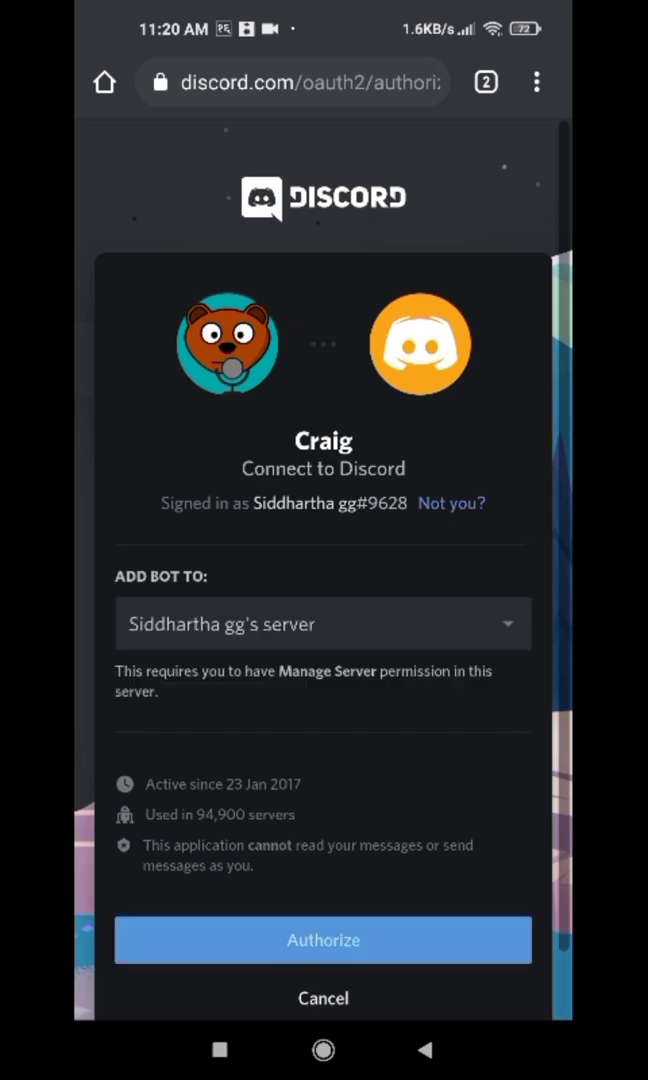
left_click(324, 939)
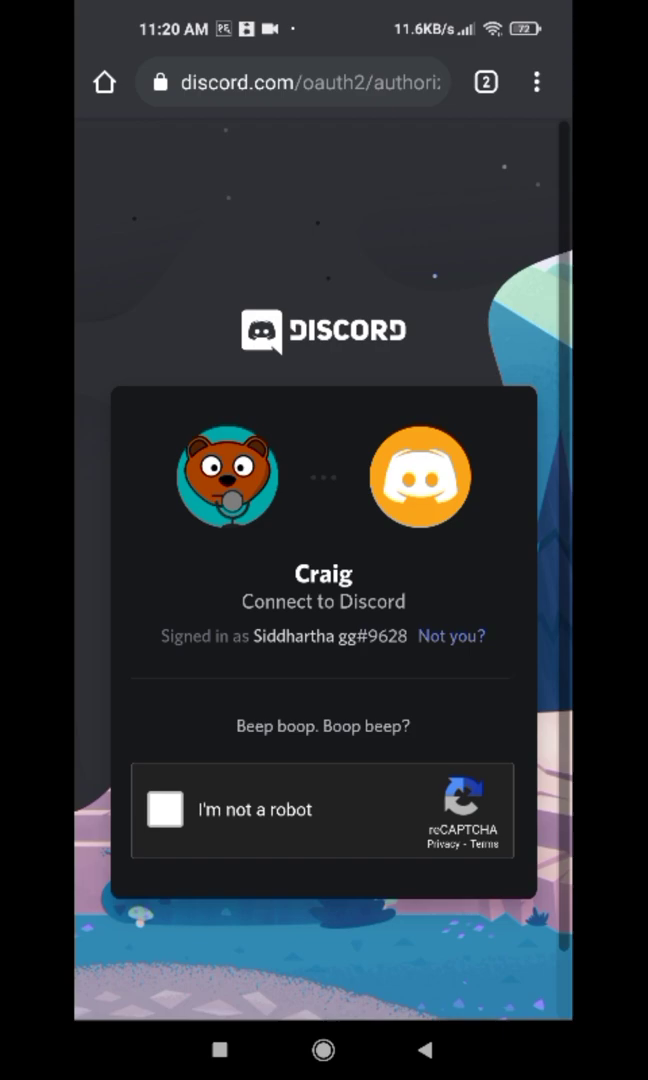
Pass the reCAPTCHA traffic-light check and return to the home screen
left_click(164, 810)
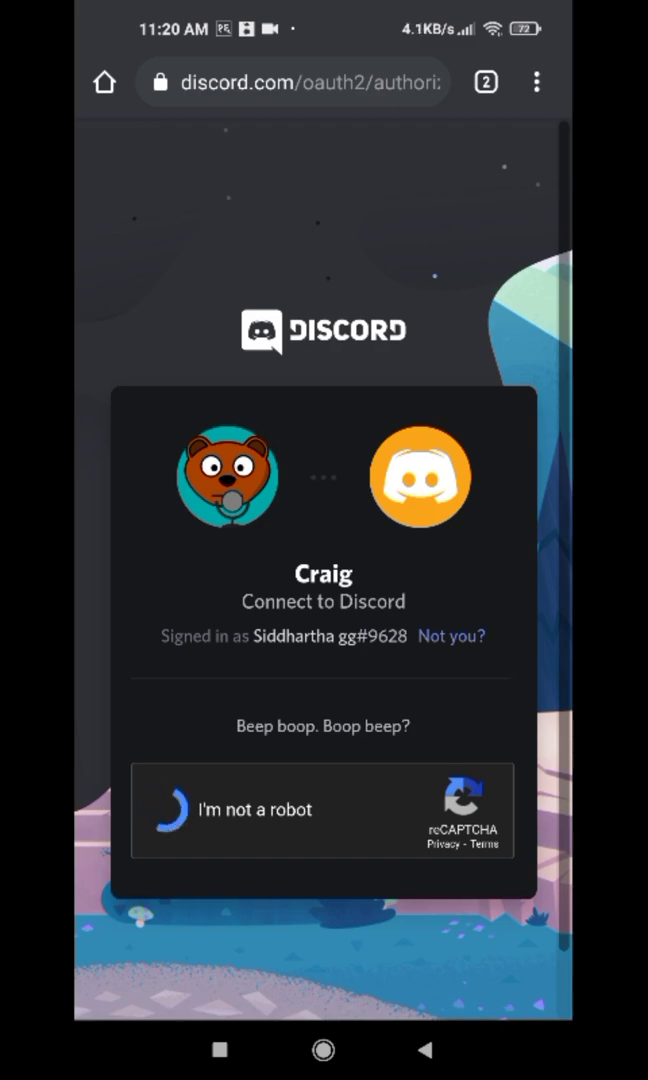
left_click(172, 810)
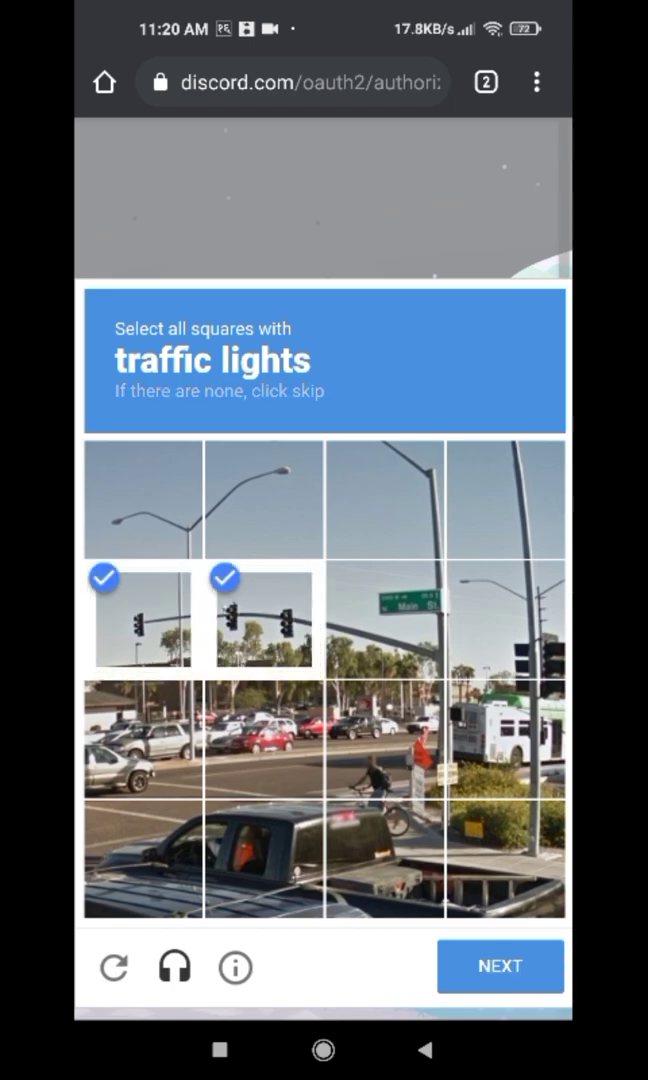
left_click(500, 966)
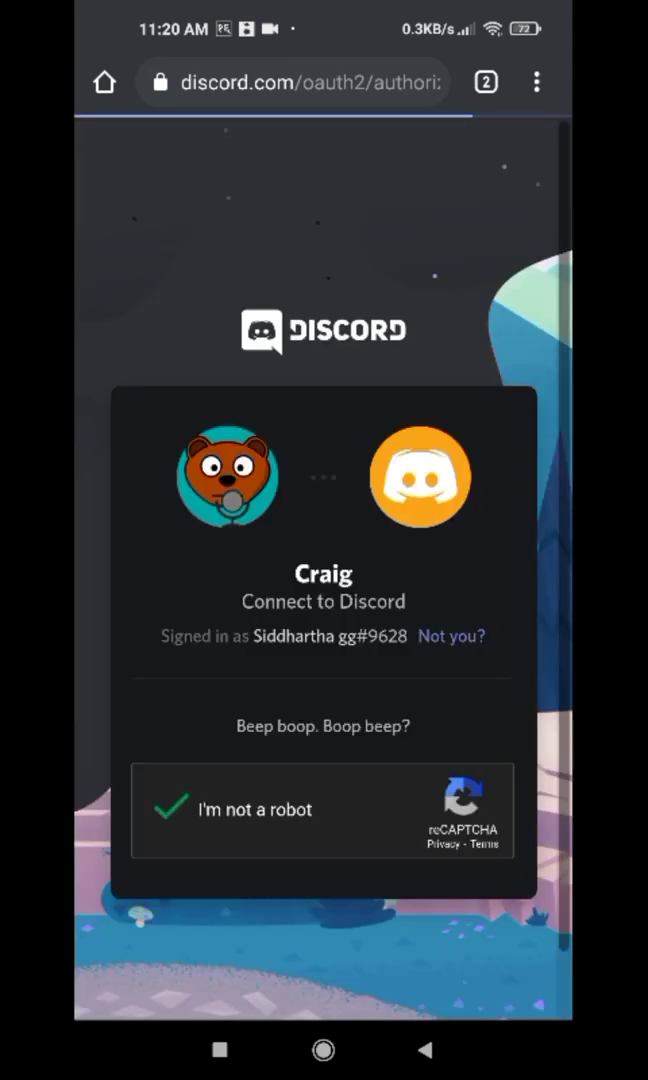
left_click(172, 807)
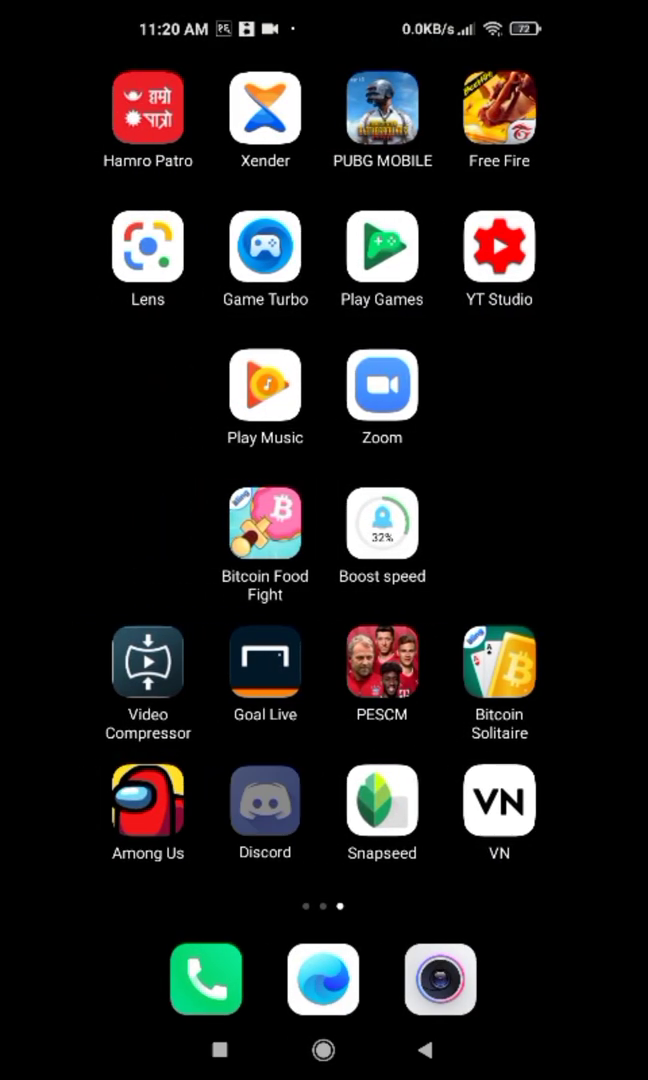
Send ':Craig:,join' in #general so Craig starts recording the General voice channel
left_click(264, 810)
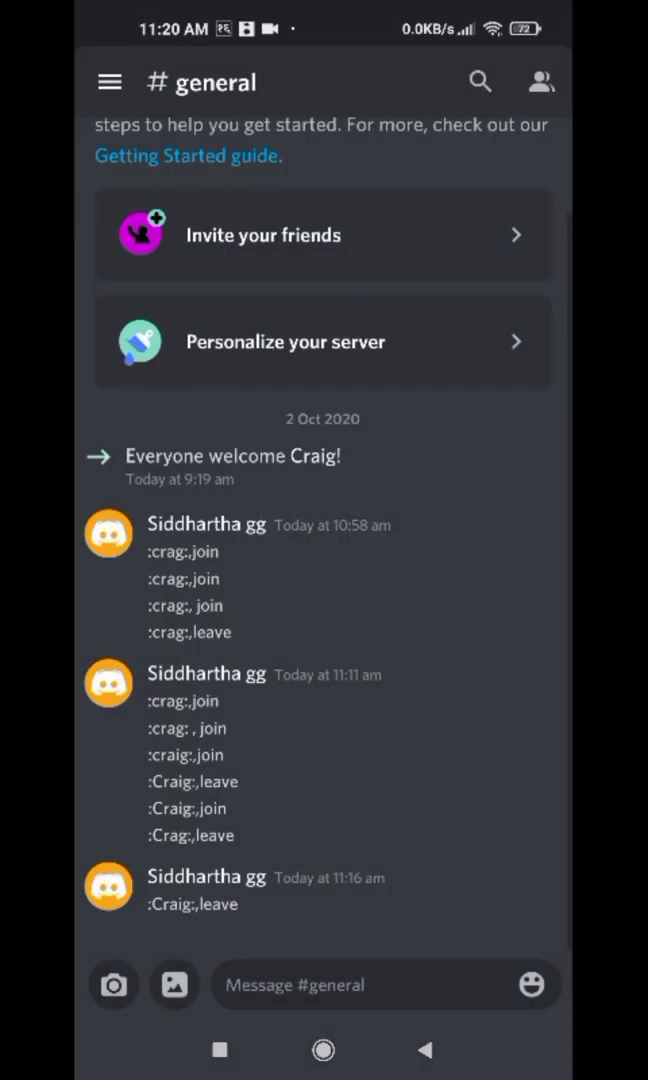
left_click(380, 986)
type(":")
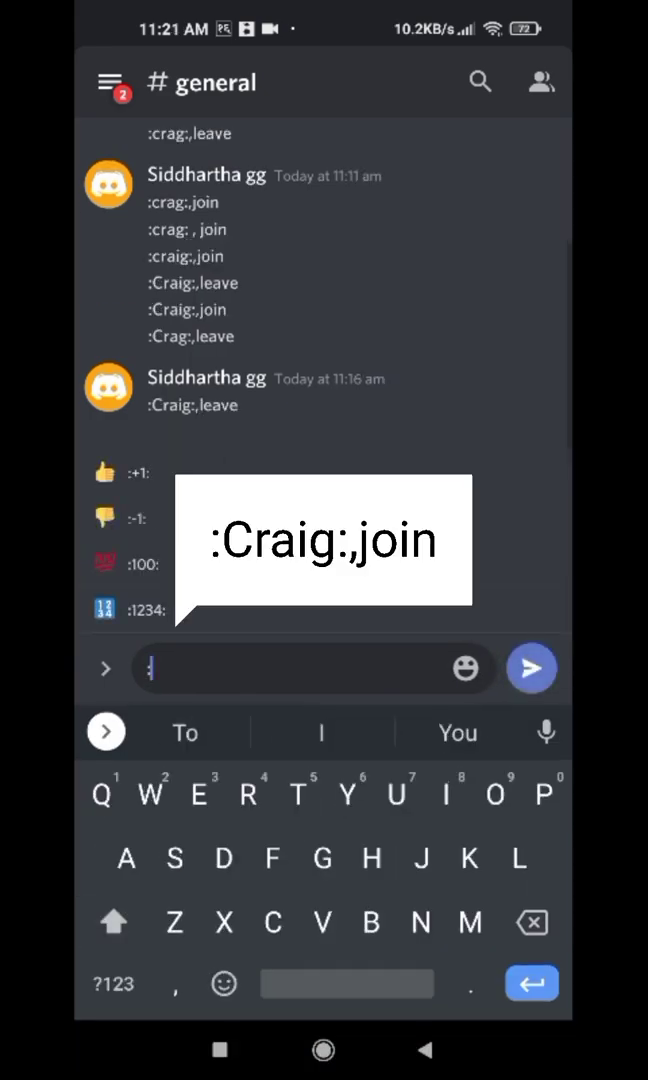
type("crai")
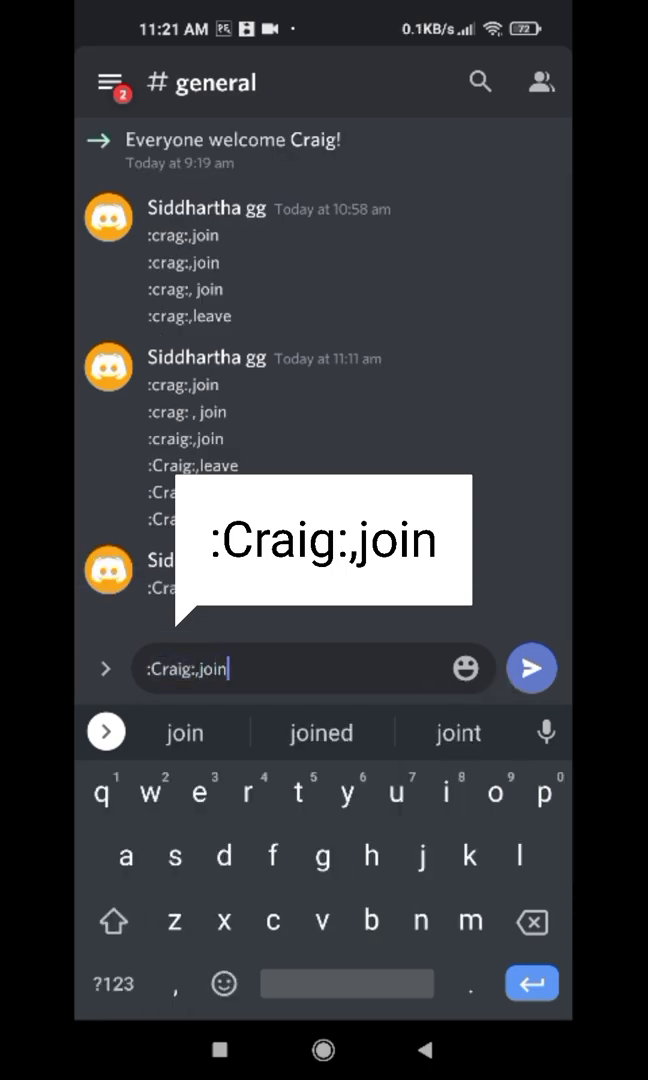
left_click(532, 668)
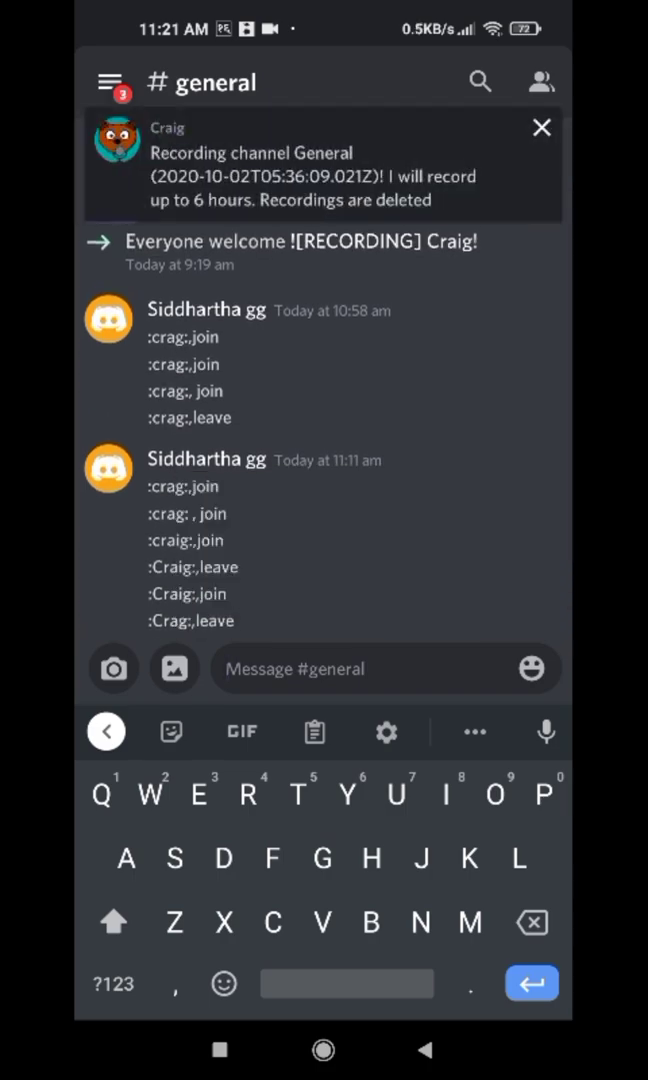
scroll("down", 3)
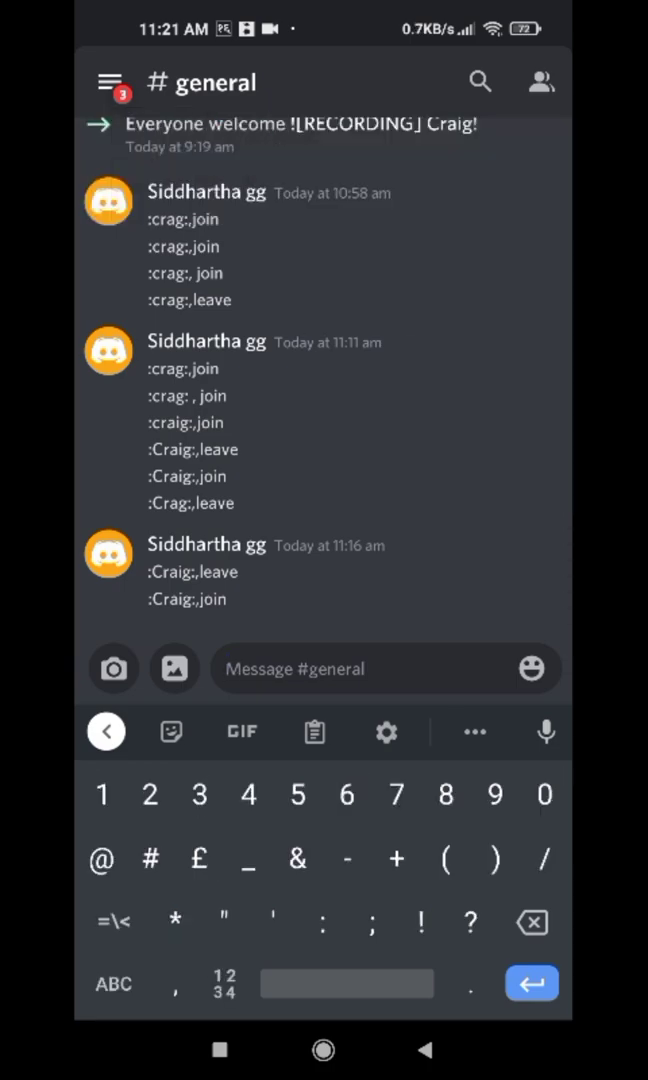
Send ':Craig:,leave' in #general to stop Craig's recording
type(":")
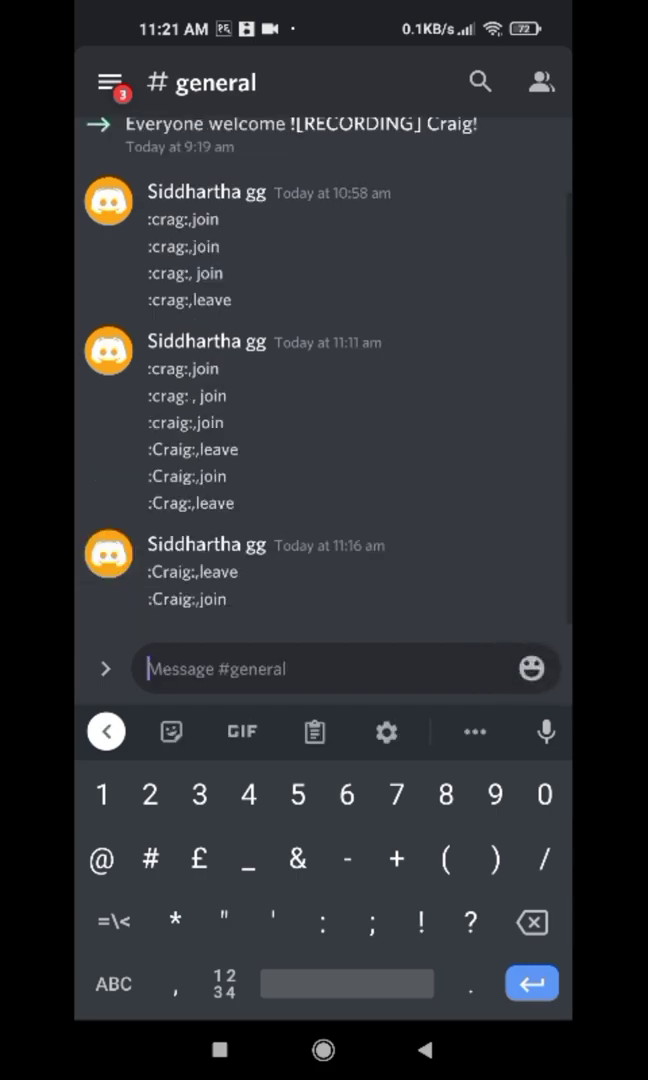
type(":Craig,")
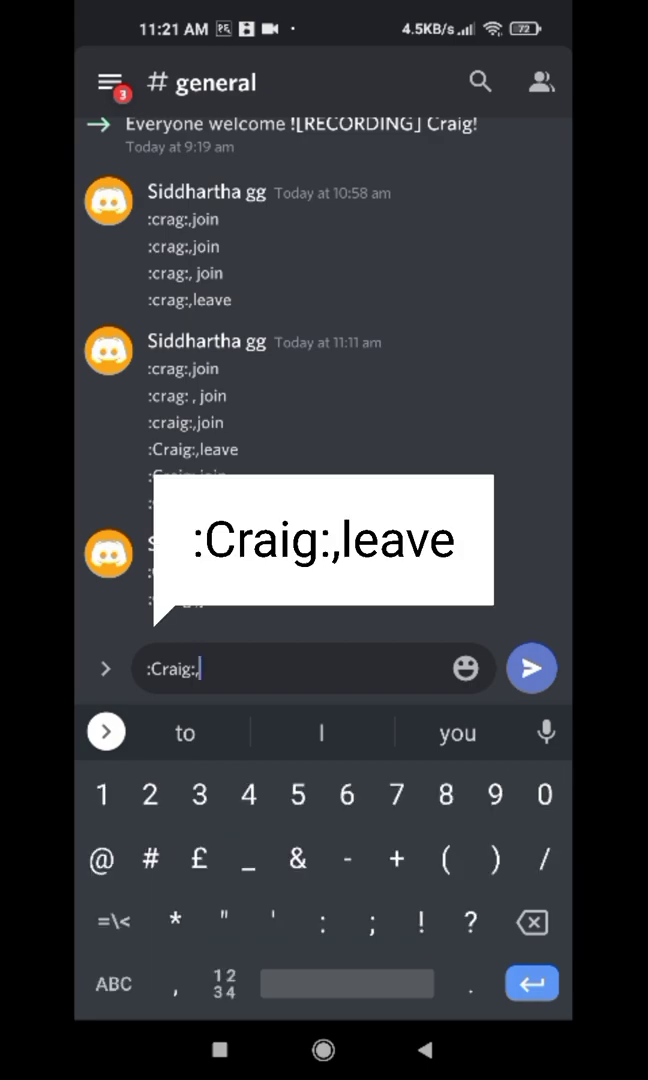
type("le")
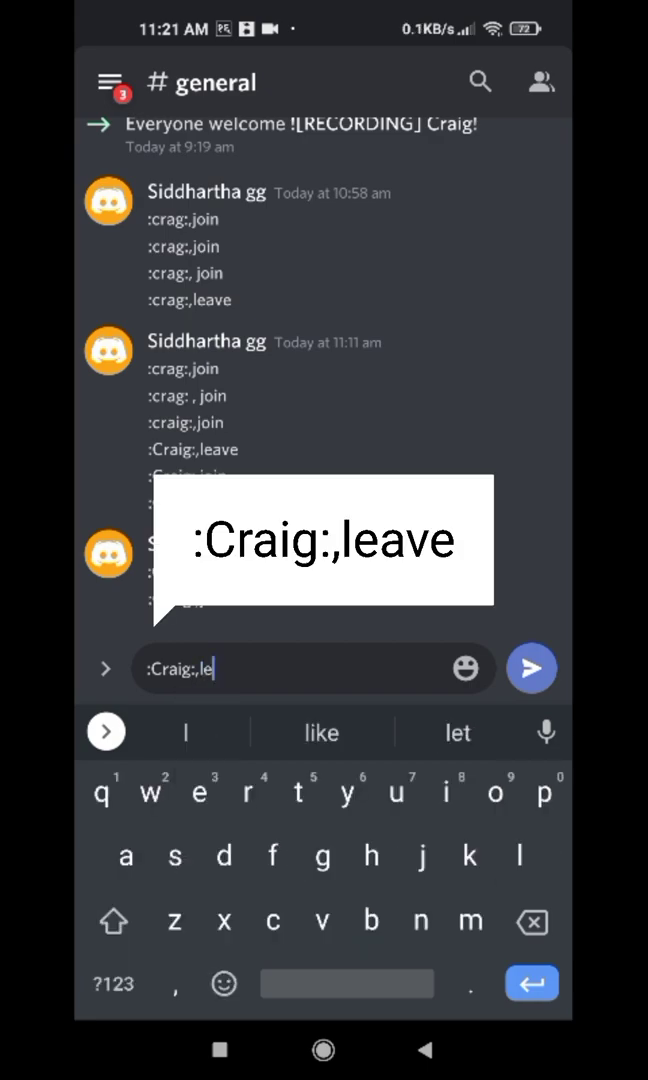
left_click(532, 668)
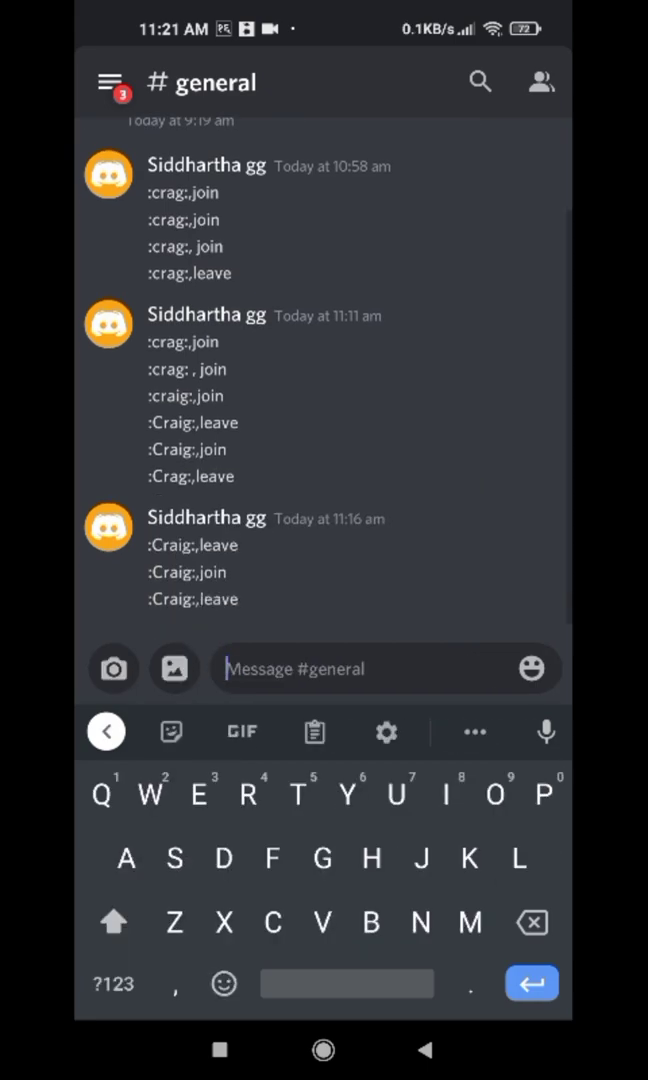